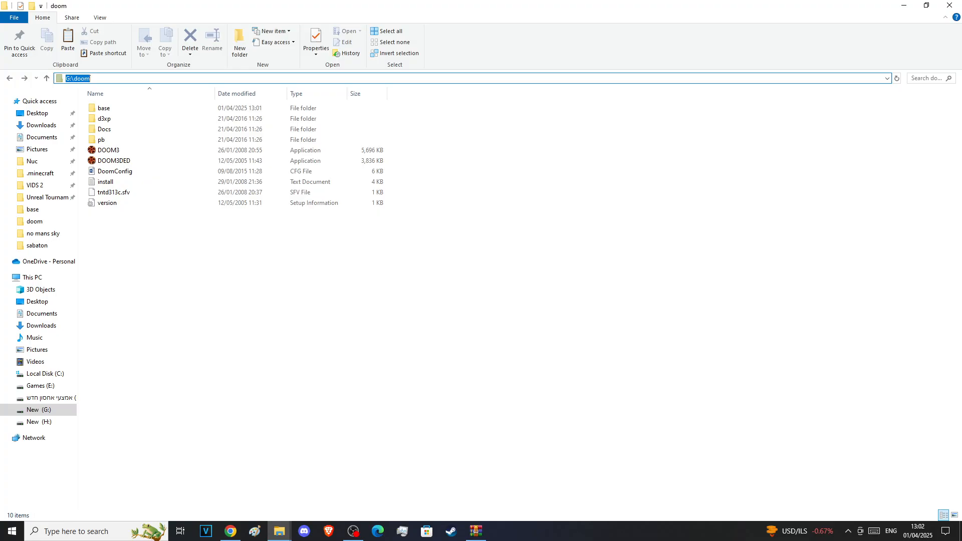
Step: Start DOOM3.exe from the doom folder on the New (G:) drive
left_click(430, 78)
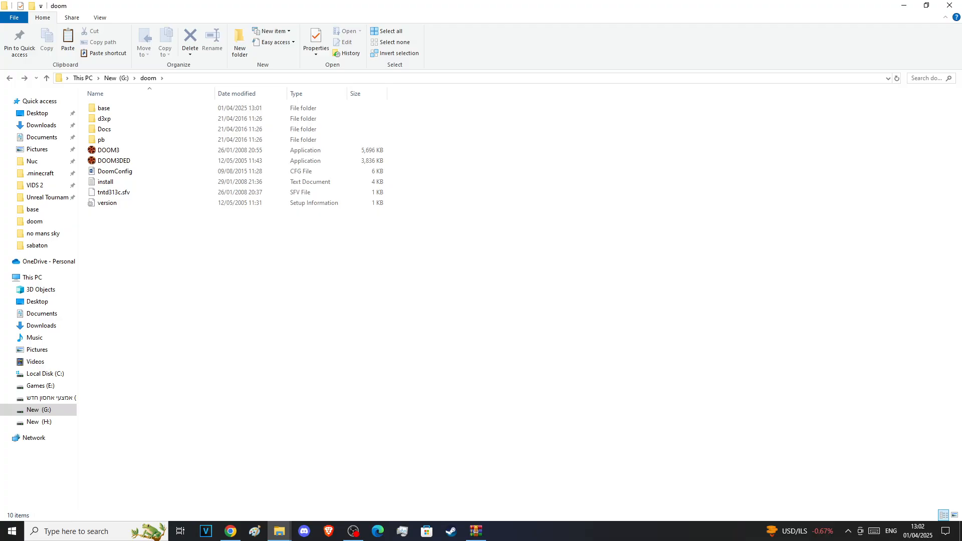
left_click(109, 149)
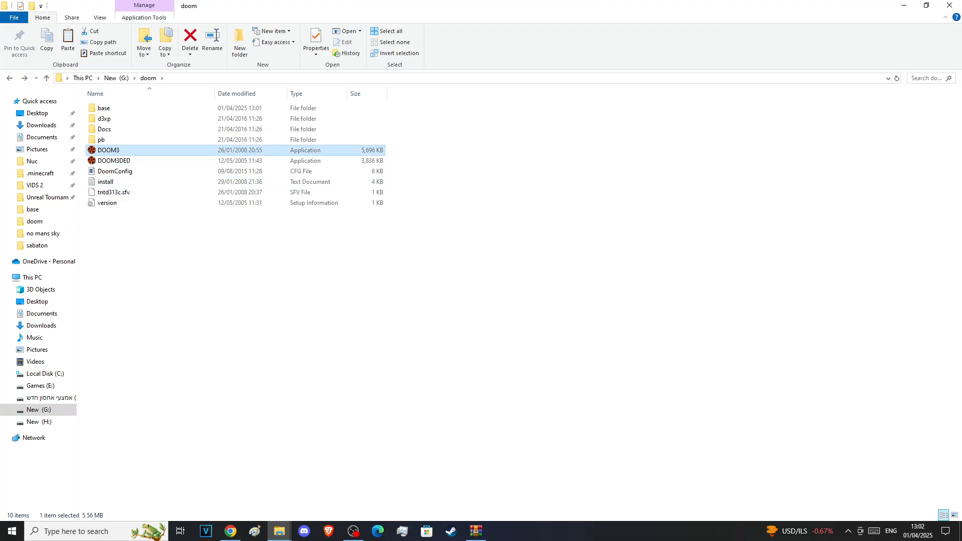
double_click(108, 149)
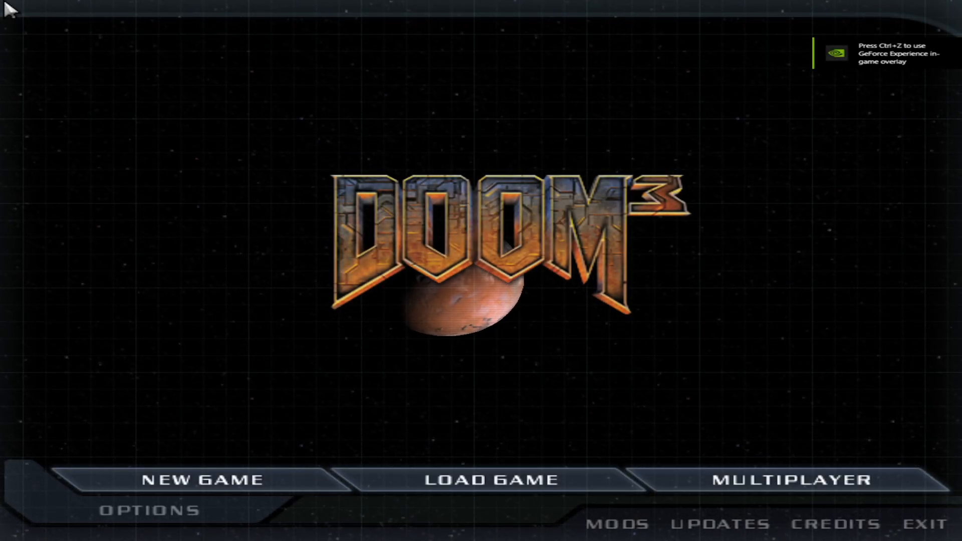
Step: In the developer console, enter 'spawn human' after correcting 'ally' to 'human', leaving it unrun
key("`")
type("s")
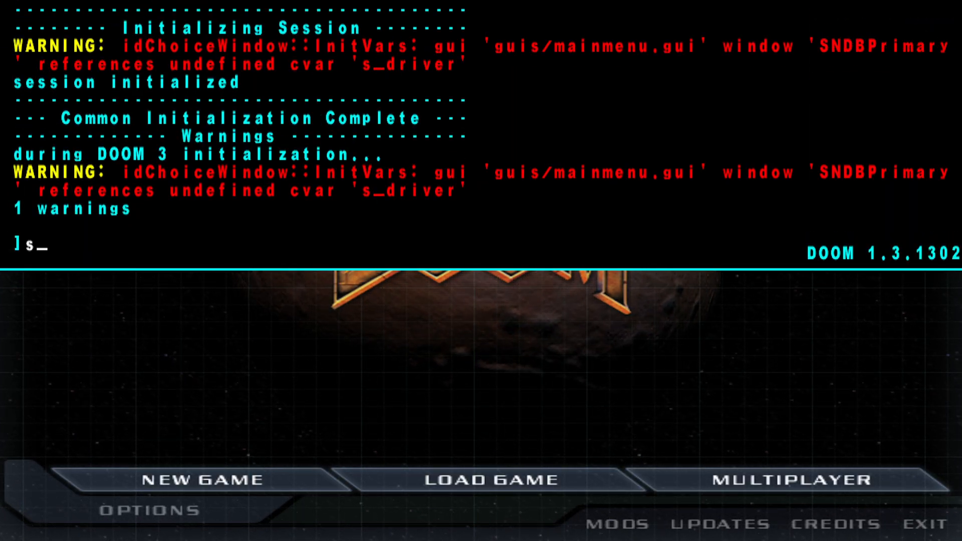
type("pawn")
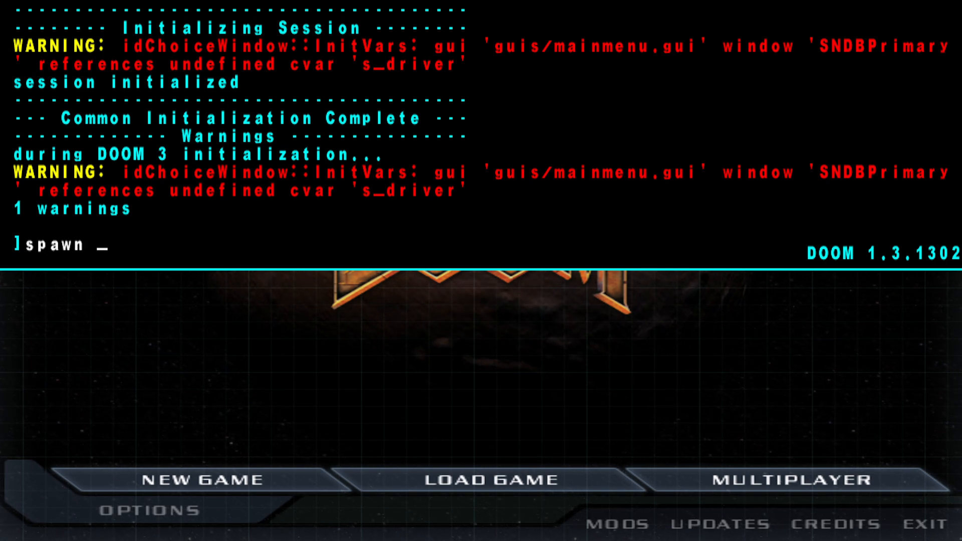
type("allk")
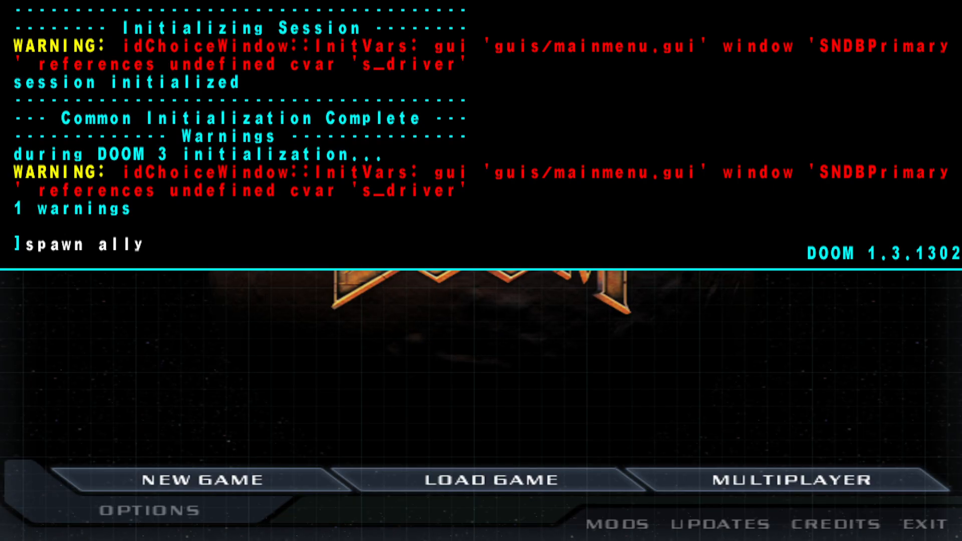
key("BackSpace")
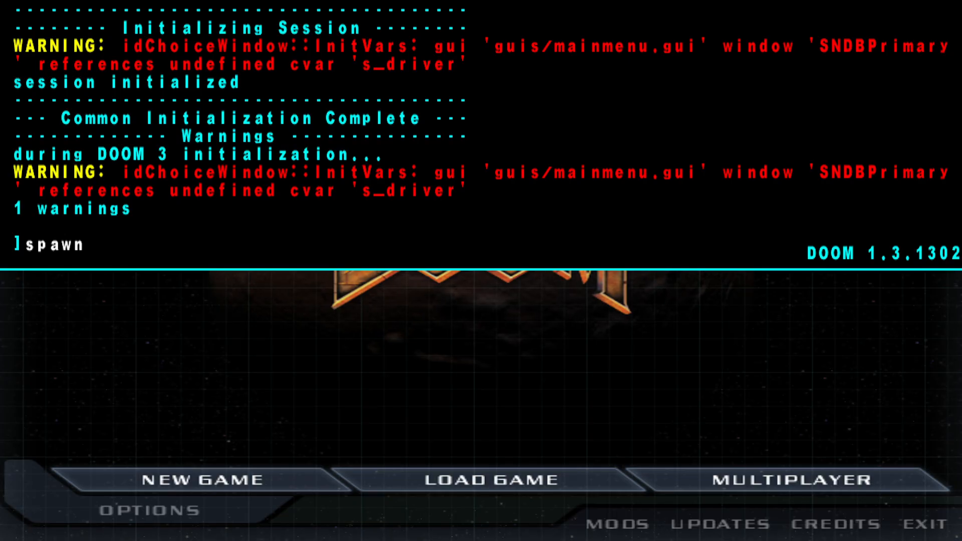
type("human")
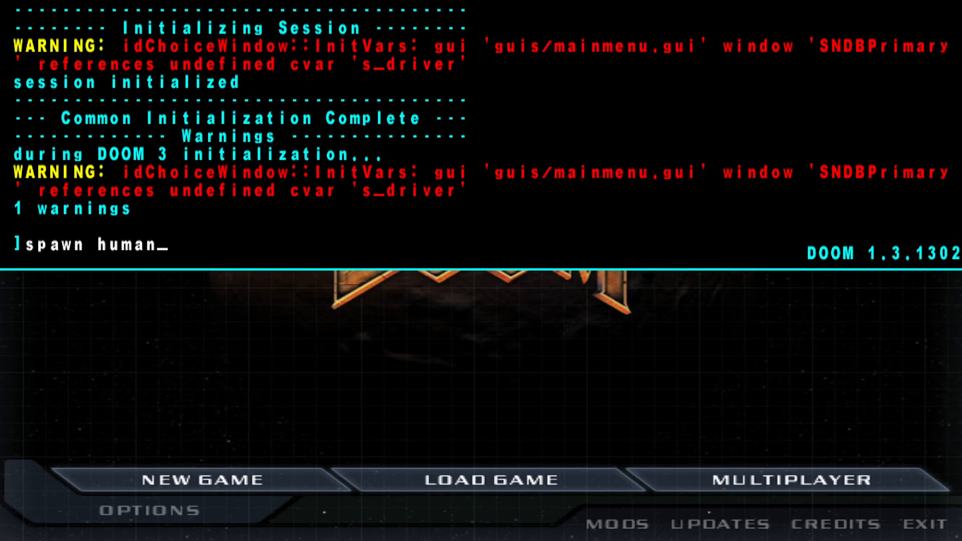
mouse_move(792, 480)
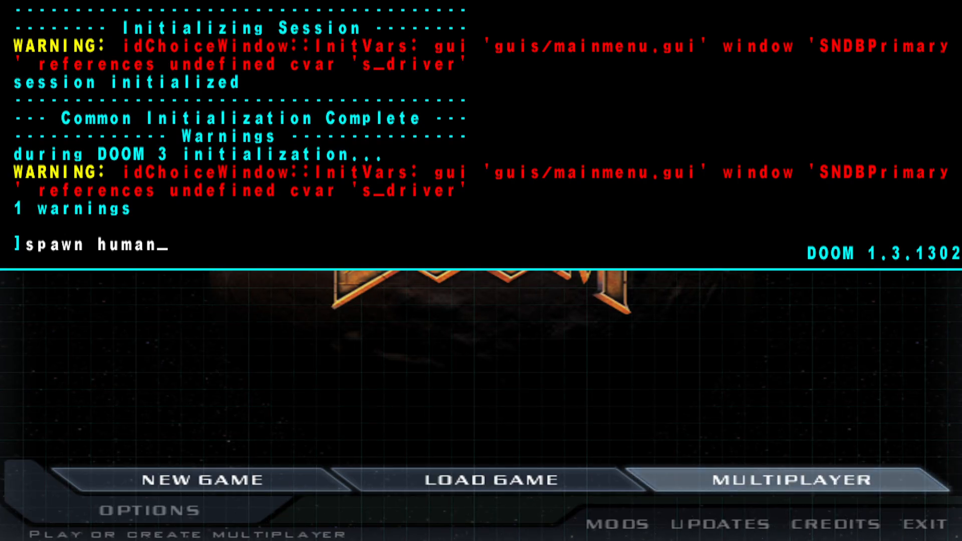
mouse_move(682, 431)
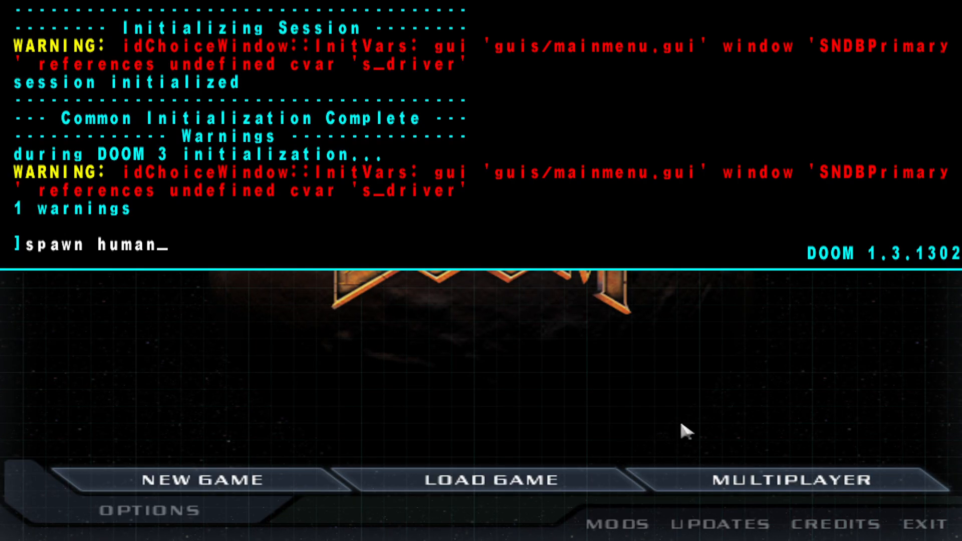
Step: Exit Doom 3 via the main menu and confirm the Exit Game prompt
left_click(928, 524)
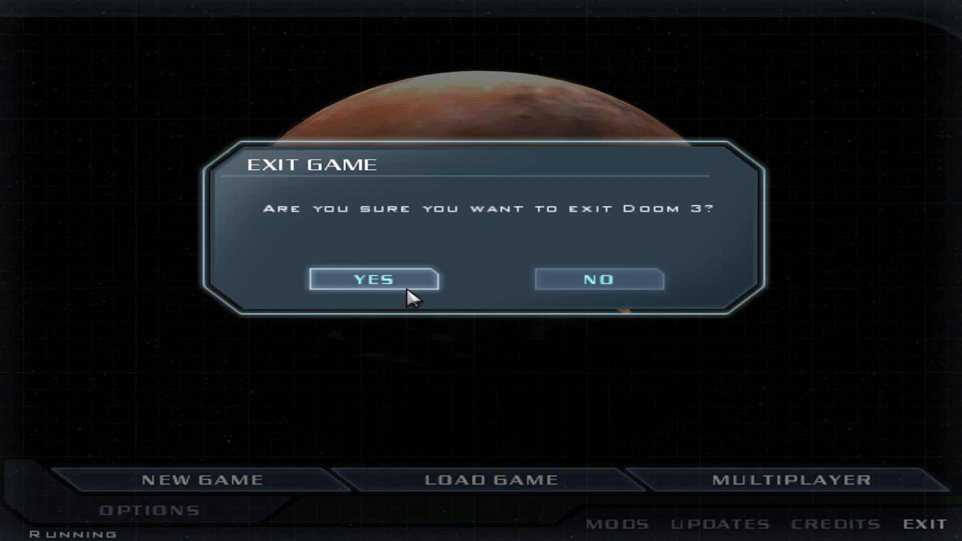
left_click(374, 279)
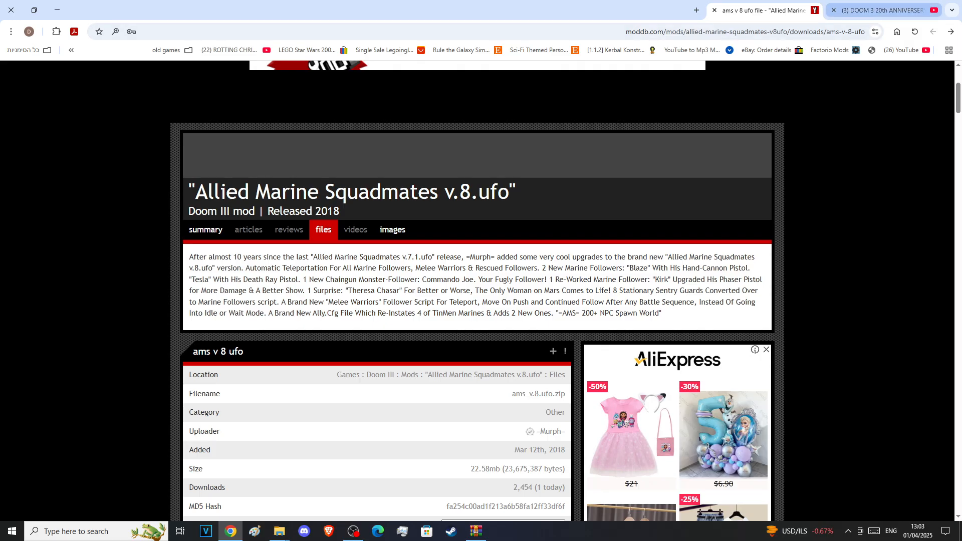
left_click(878, 10)
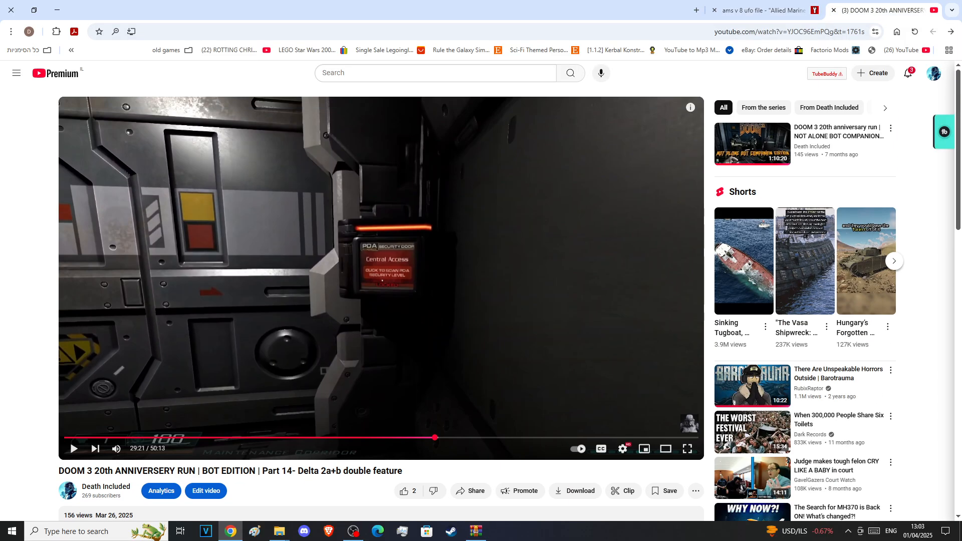
scroll("down", 3)
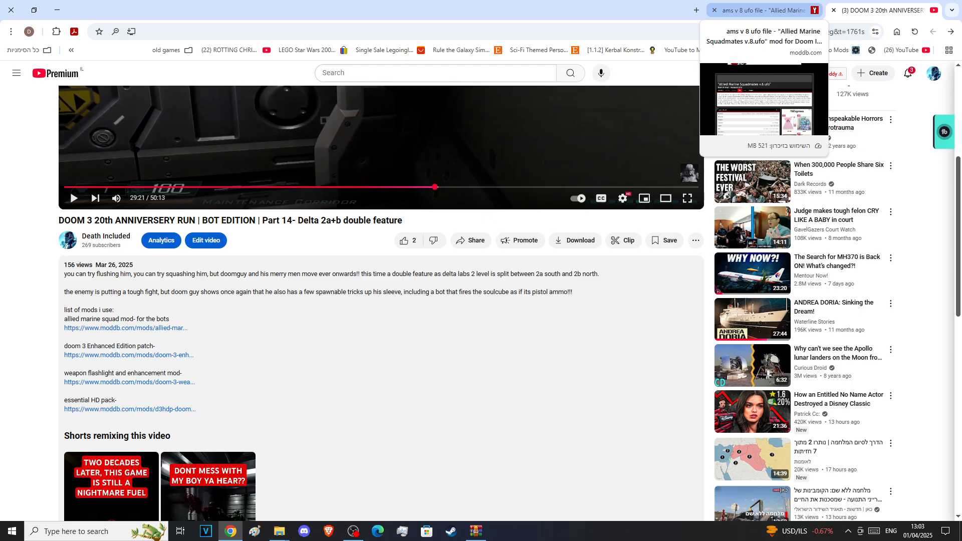
left_click(761, 10)
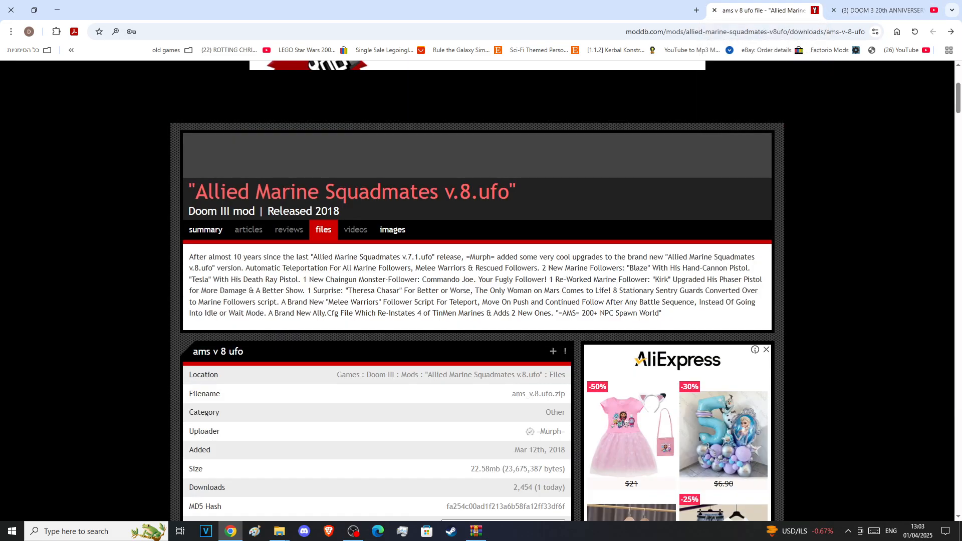
scroll("down", 3)
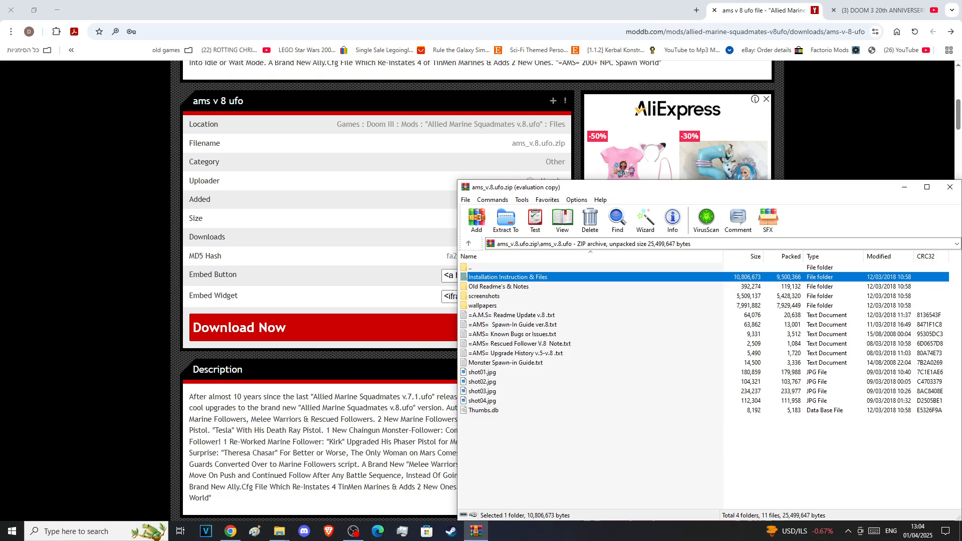
Step: Enter the 'Installation Instruction & Files' folder of ams_v.8.ufo.zip
double_click(507, 277)
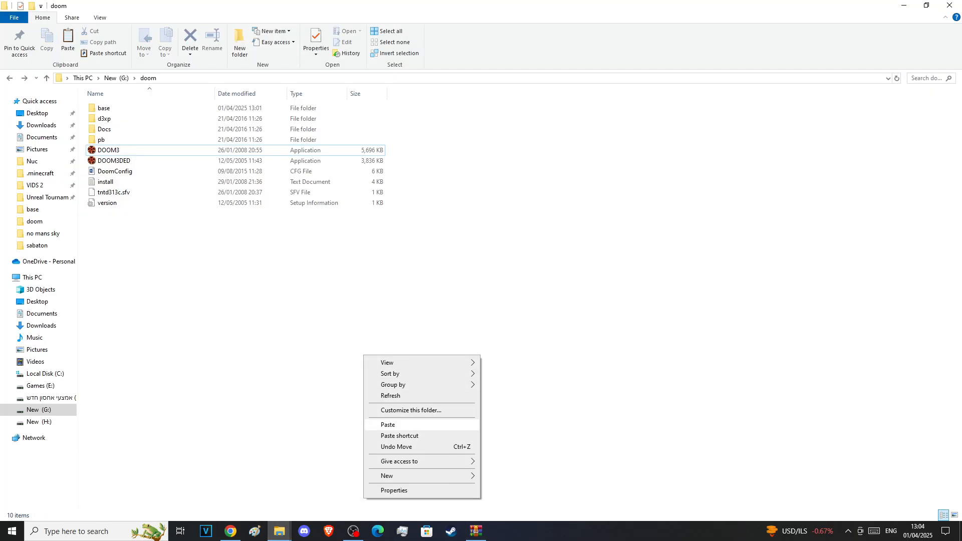
Step: Create a new folder named AMS in the doom folder, enter it, then relaunch Doom 3
left_click(387, 424)
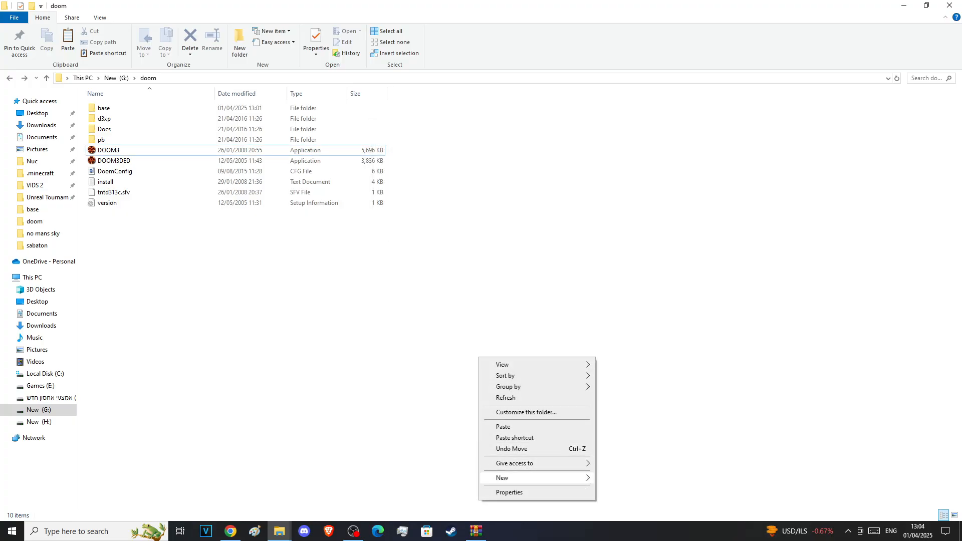
left_click(502, 477)
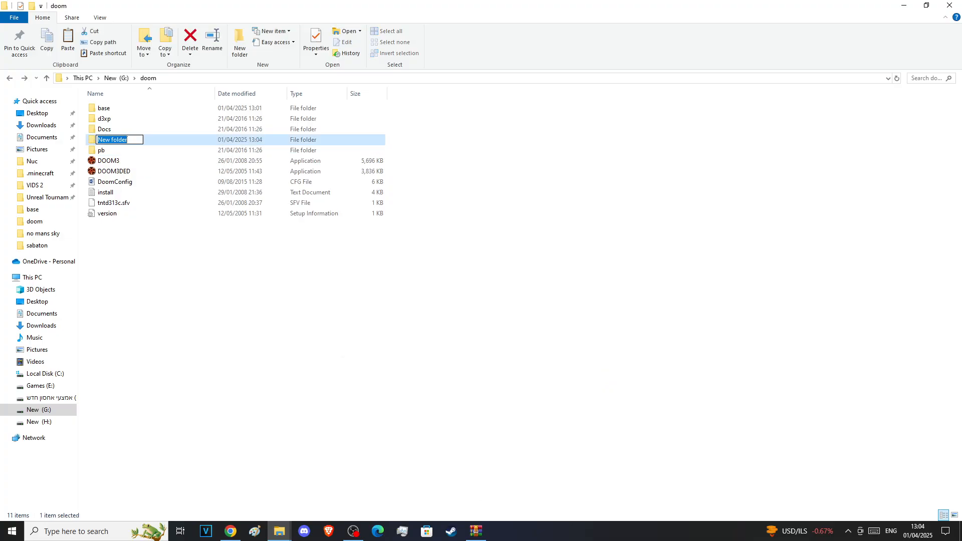
type("AMS")
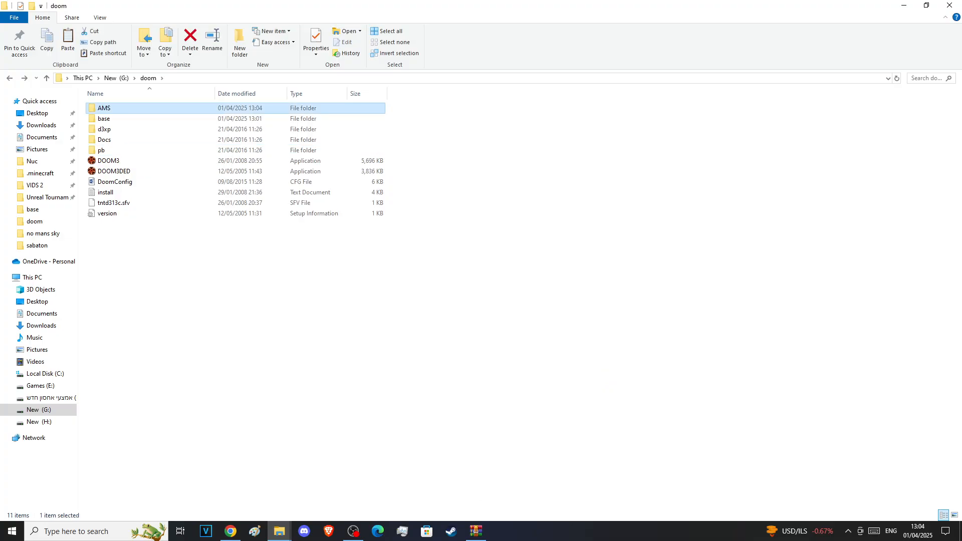
double_click(103, 107)
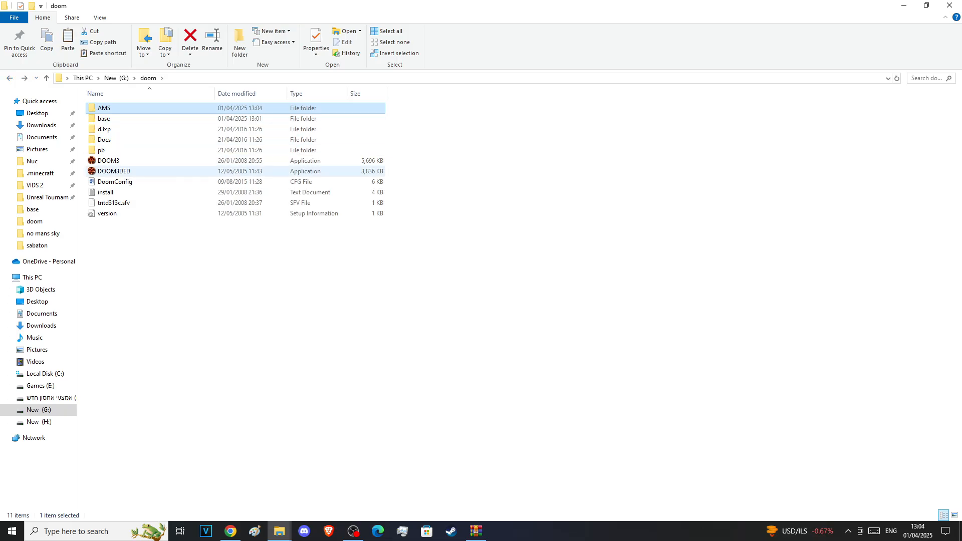
double_click(113, 160)
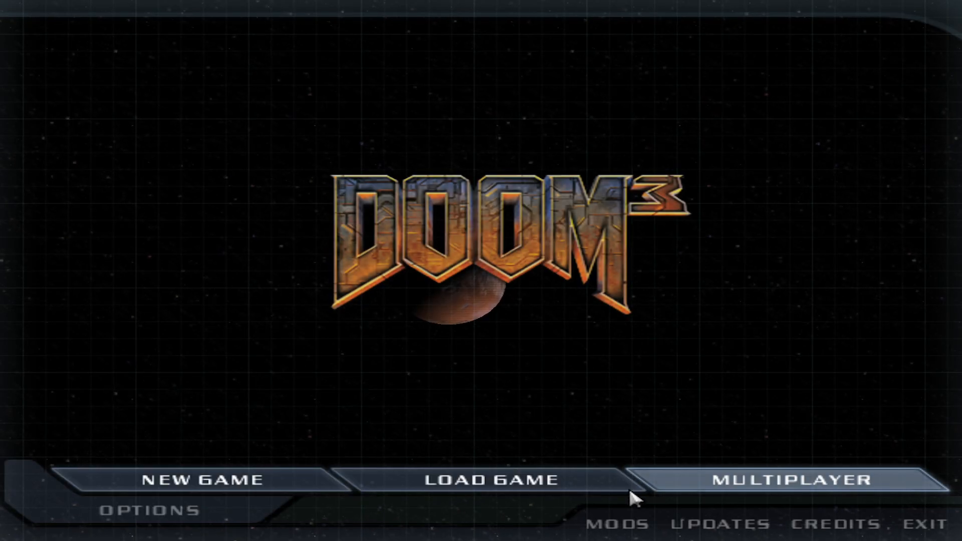
Step: From the Mods menu, select AMS so the game restarts with it loaded
left_click(616, 523)
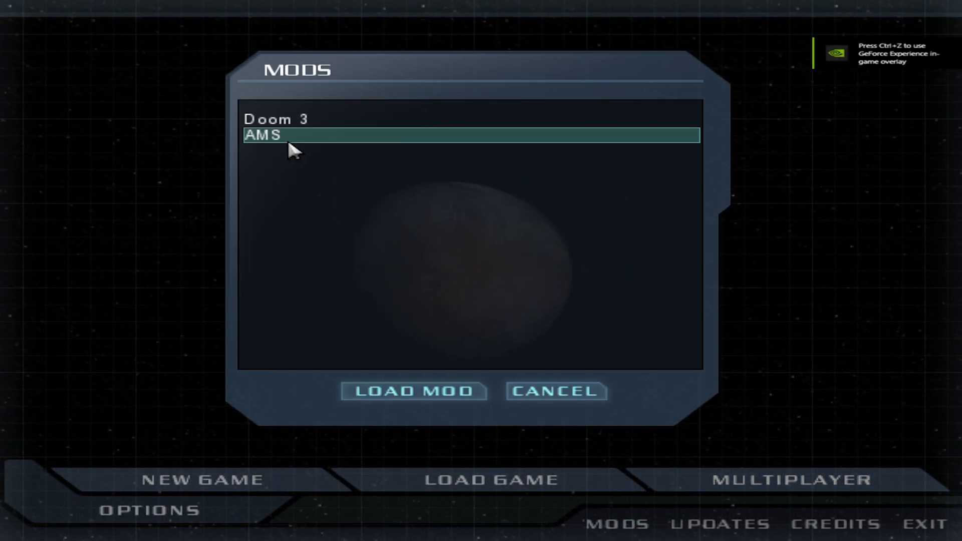
left_click(555, 392)
type("spawn")
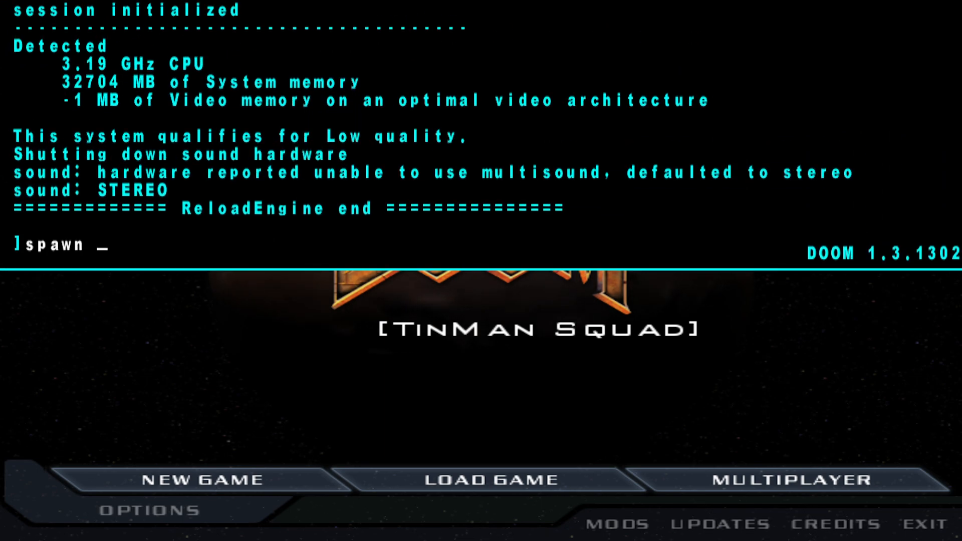
type("human_")
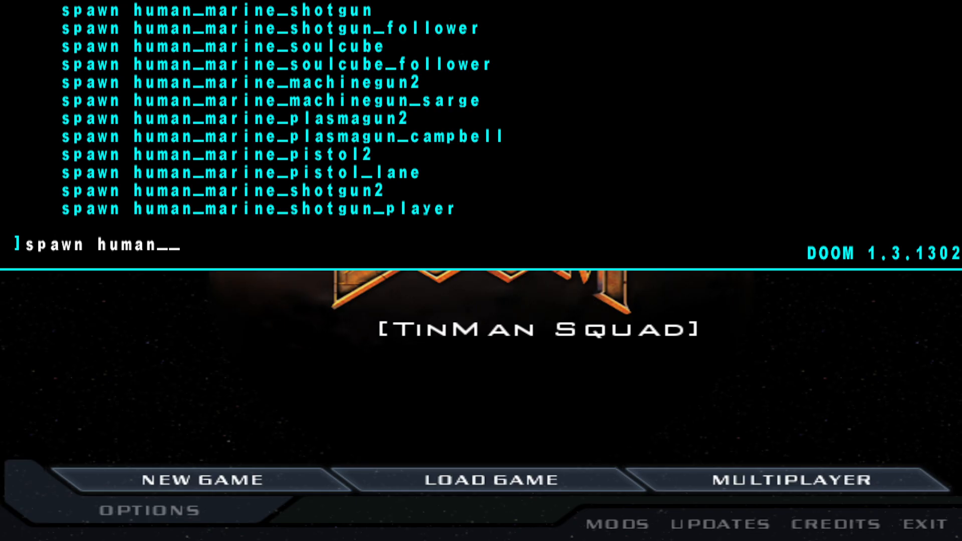
key("BackSpace")
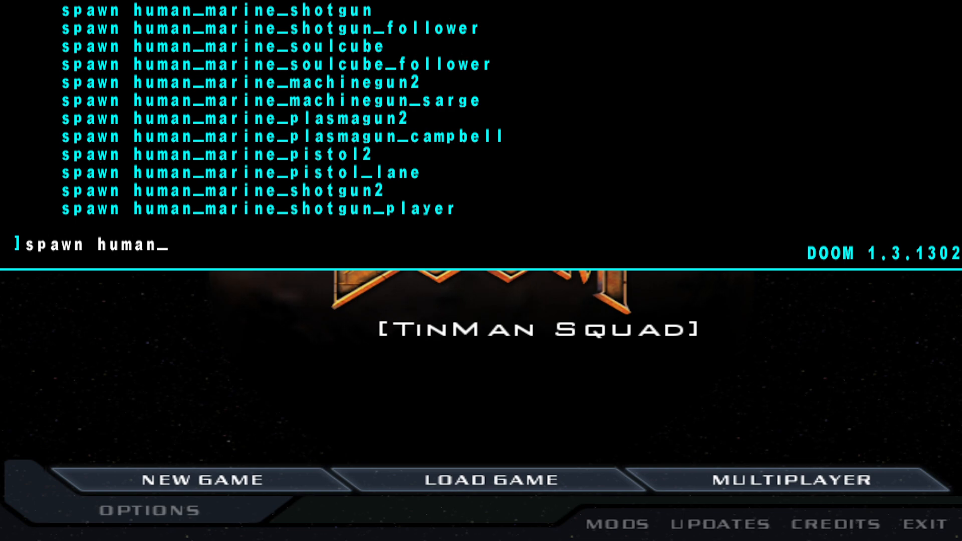
key("BackSpace")
type("lly")
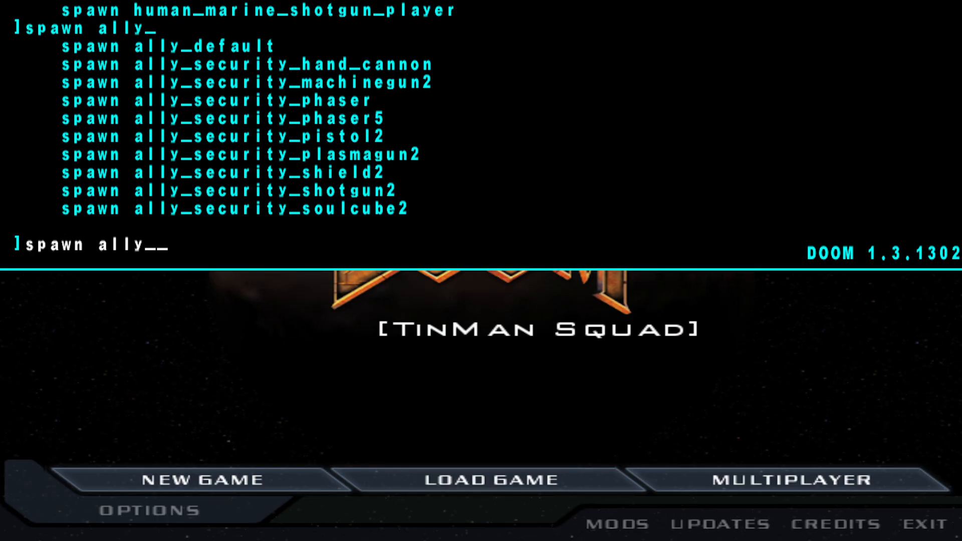
key("backspace")
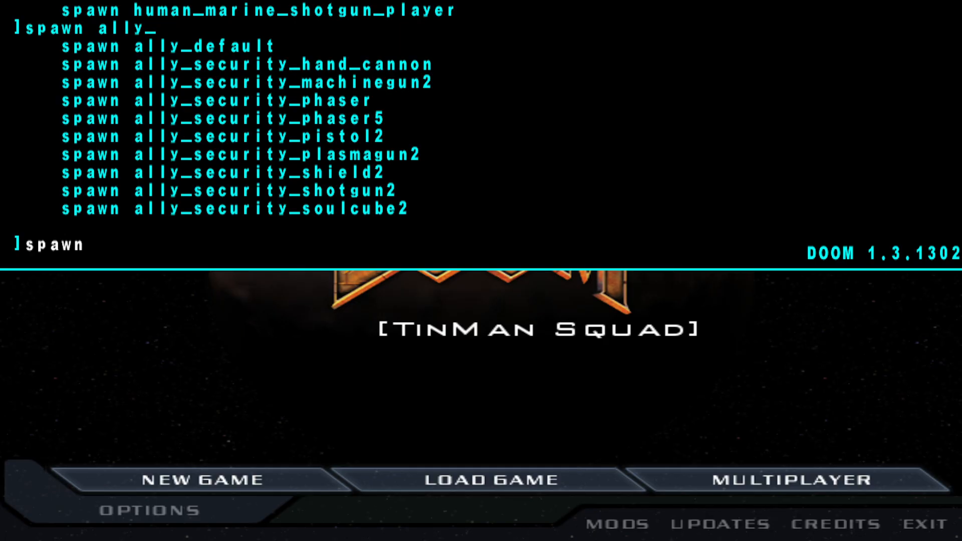
type("char")
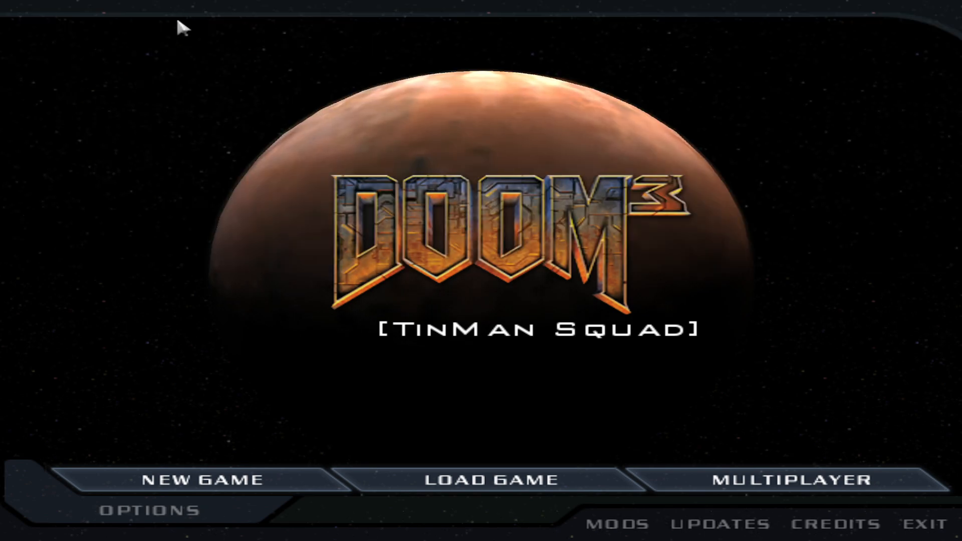
mouse_move(829, 496)
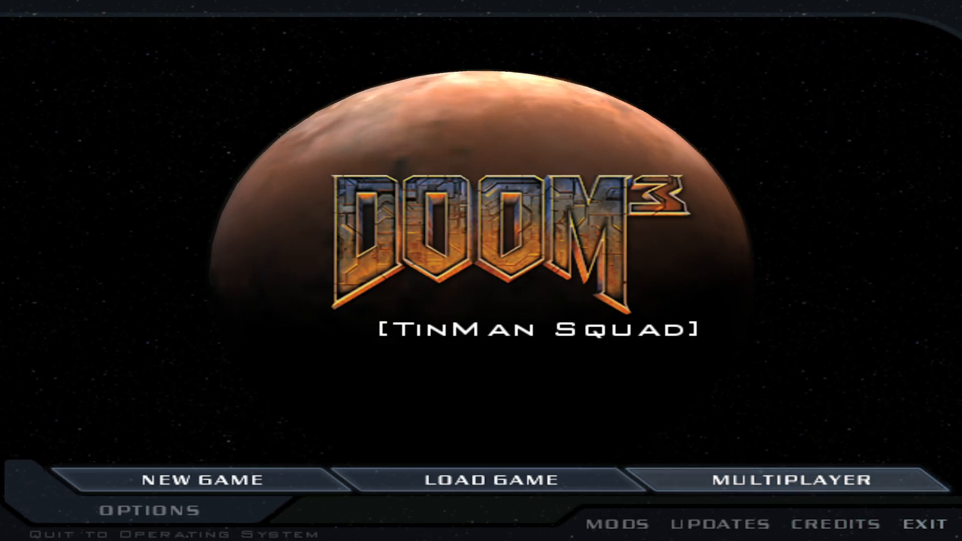
Step: Exit Doom 3 and confirm the quit prompt to return to Windows
left_click(931, 523)
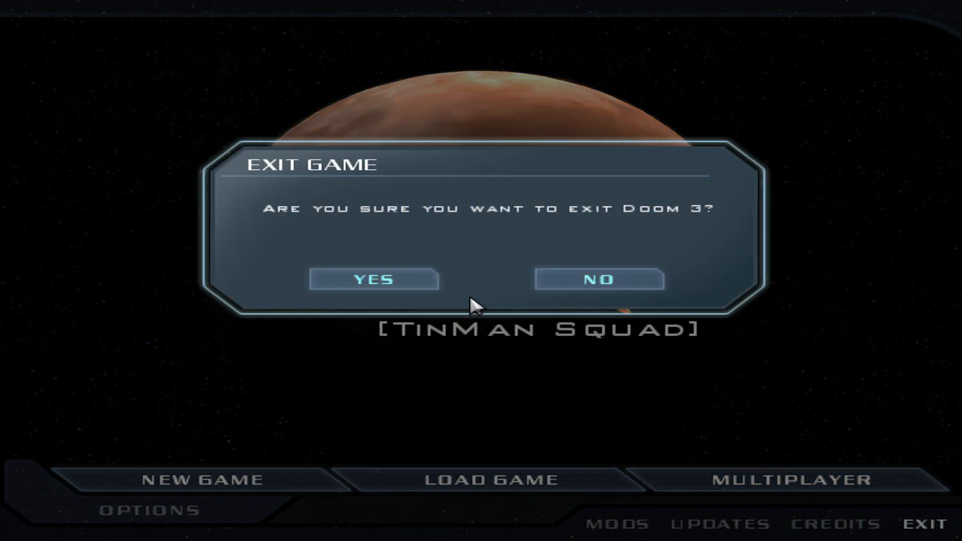
left_click(373, 279)
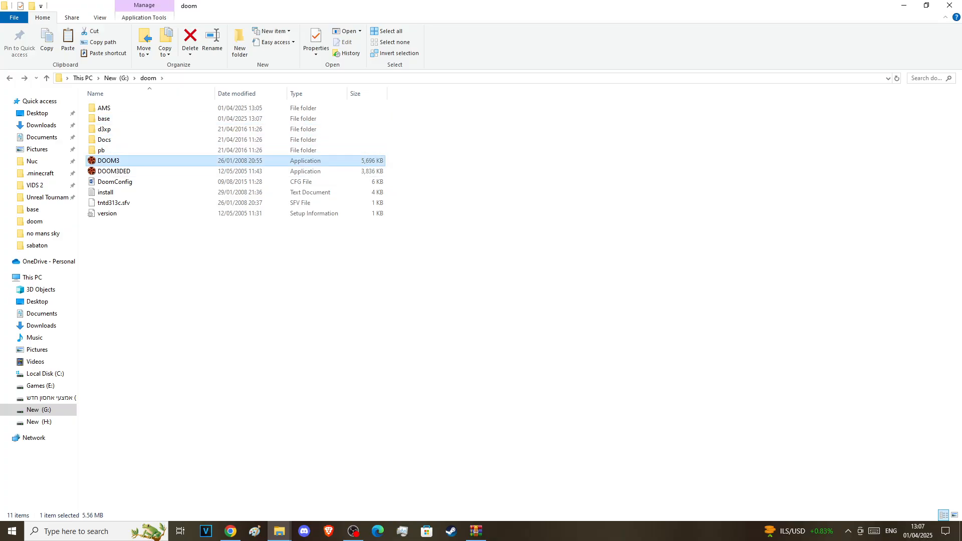
Step: Relaunch DOOM3.exe from the doom folder
double_click(108, 161)
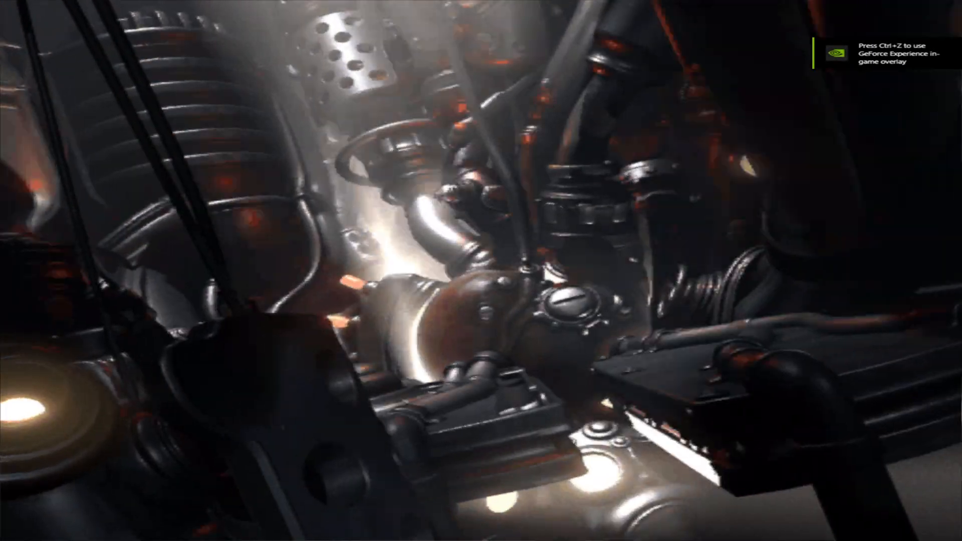